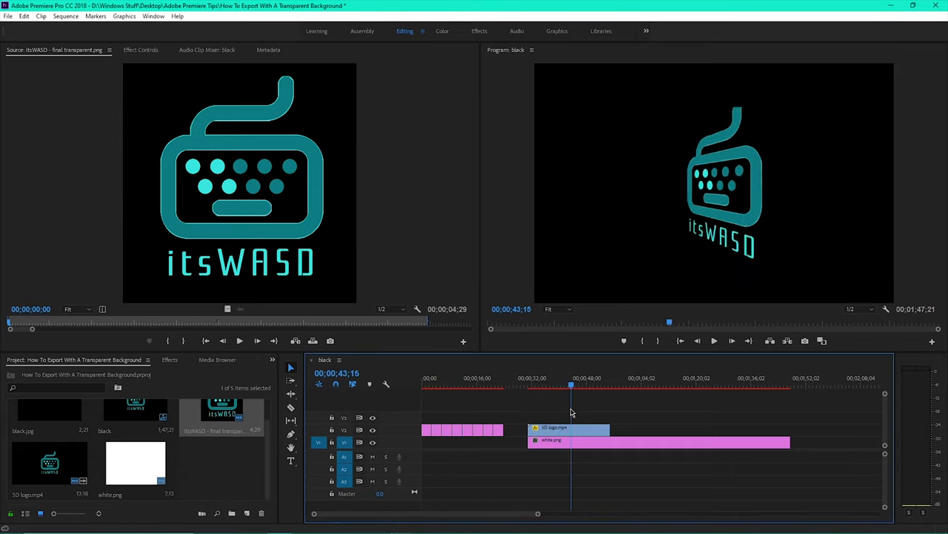
Remove the logo and white.png clips so only the first short clip remains.
{"action": "left_click", "coordinate": [649, 386]}
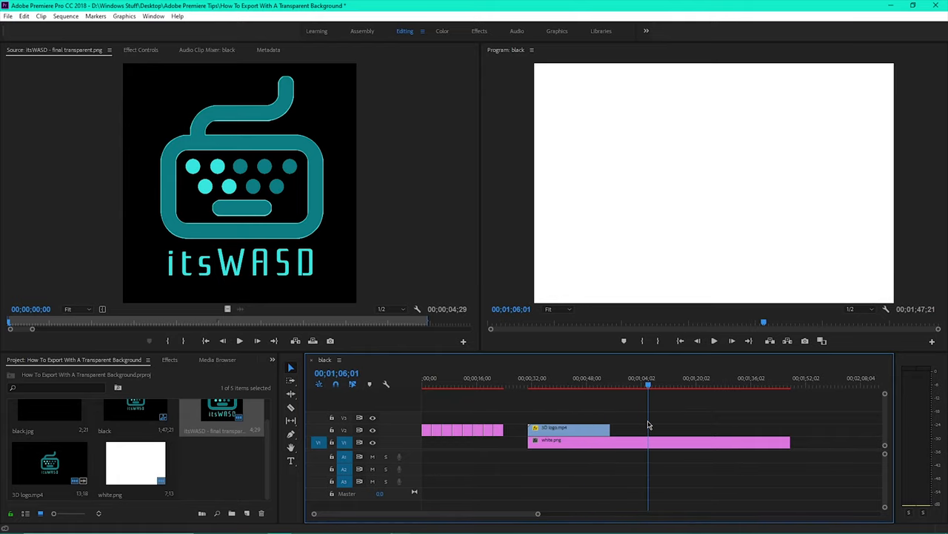
{"action": "left_click", "coordinate": [578, 386]}
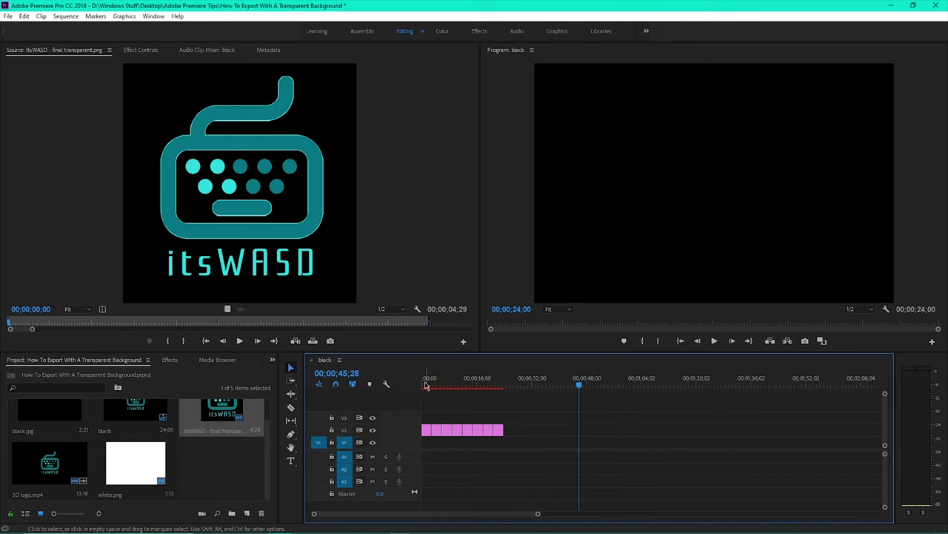
{"action": "left_click", "coordinate": [9, 15]}
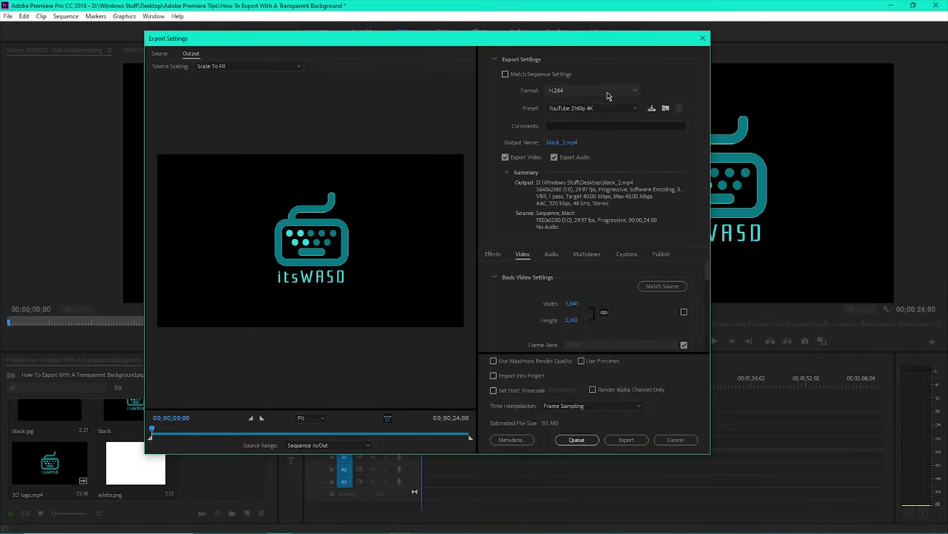
Set the export format to QuickTime with the GoPro CineForm RGB 12-bit with alpha preset.
{"action": "left_click", "coordinate": [593, 90]}
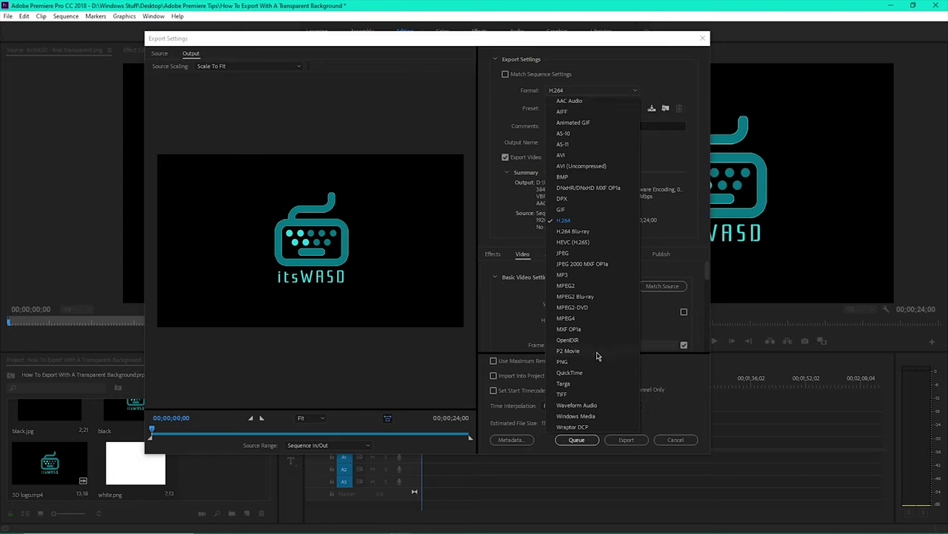
{"action": "left_click", "coordinate": [569, 372]}
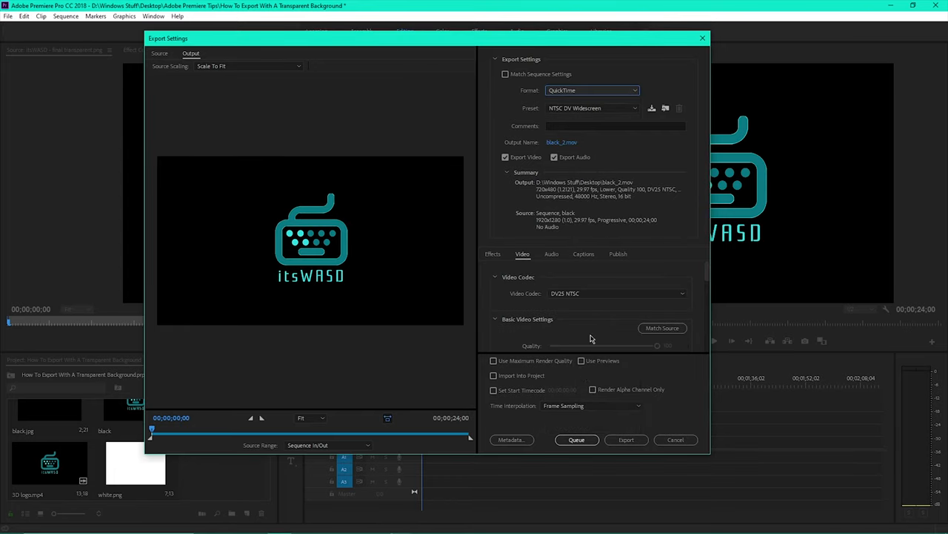
{"action": "left_click", "coordinate": [634, 107]}
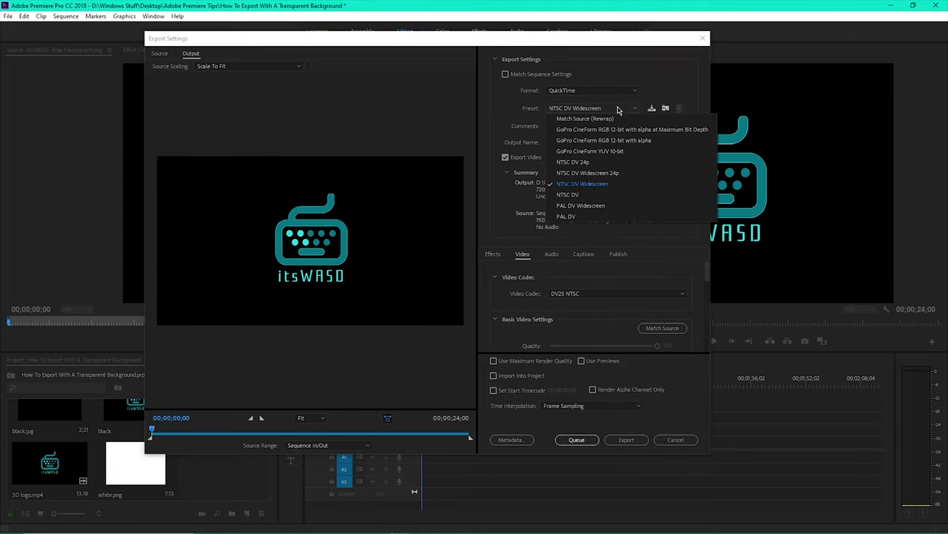
{"action": "mouse_move", "coordinate": [622, 132]}
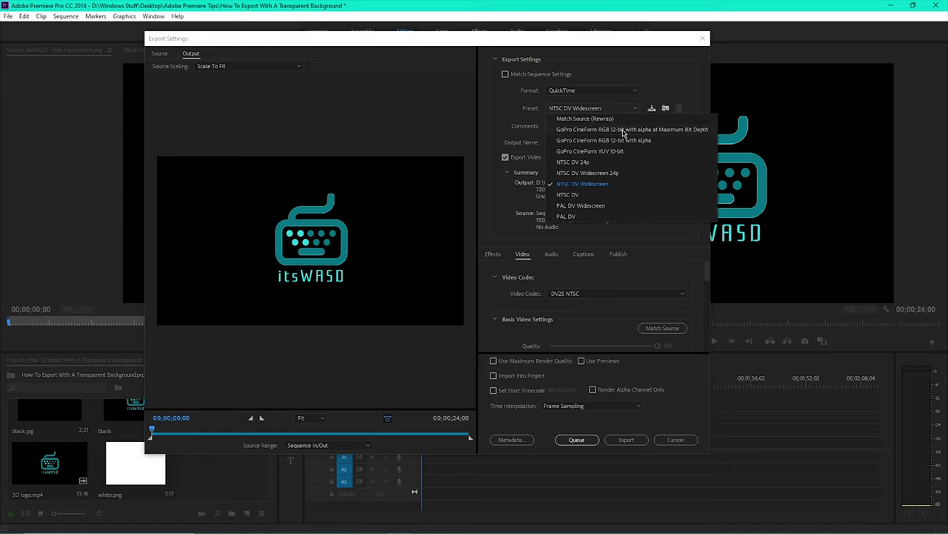
{"action": "left_click", "coordinate": [583, 184]}
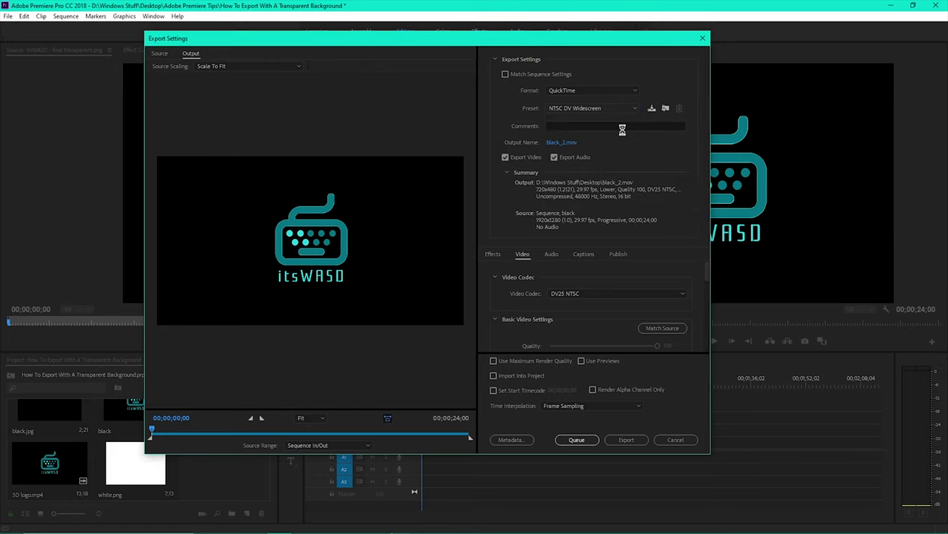
Name the output 'transparent', enable Maximum Render Quality and export the sequence.
{"action": "left_click", "coordinate": [593, 107]}
{"action": "type", "text": "transp"}
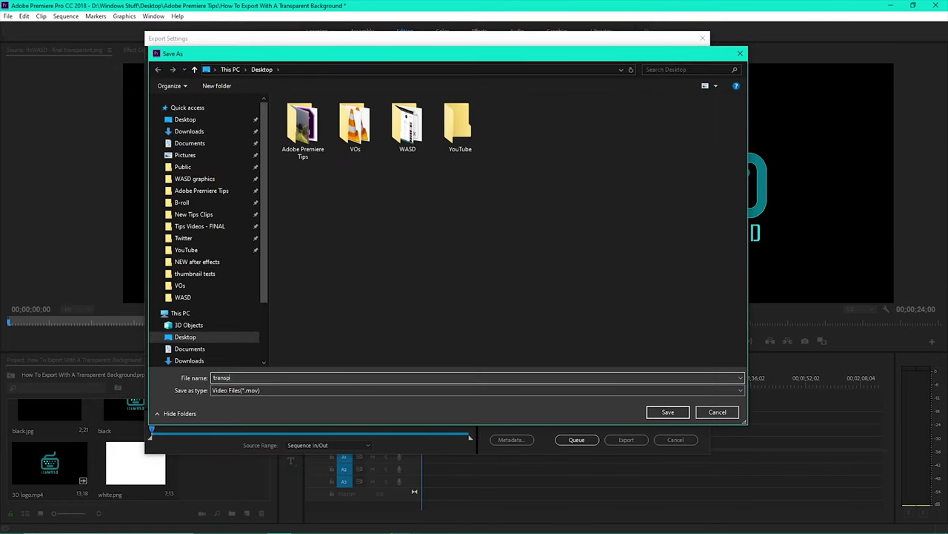
{"action": "left_click", "coordinate": [667, 412]}
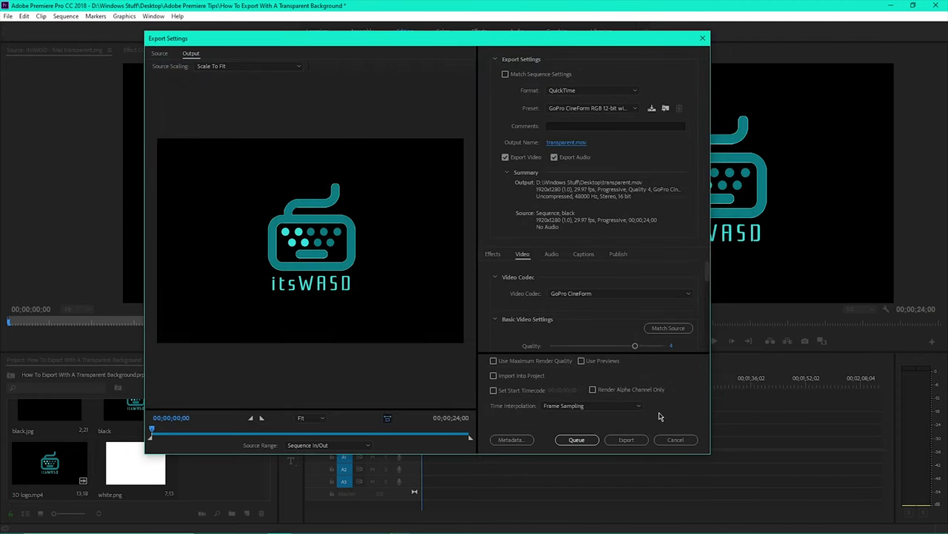
{"action": "left_click", "coordinate": [498, 317]}
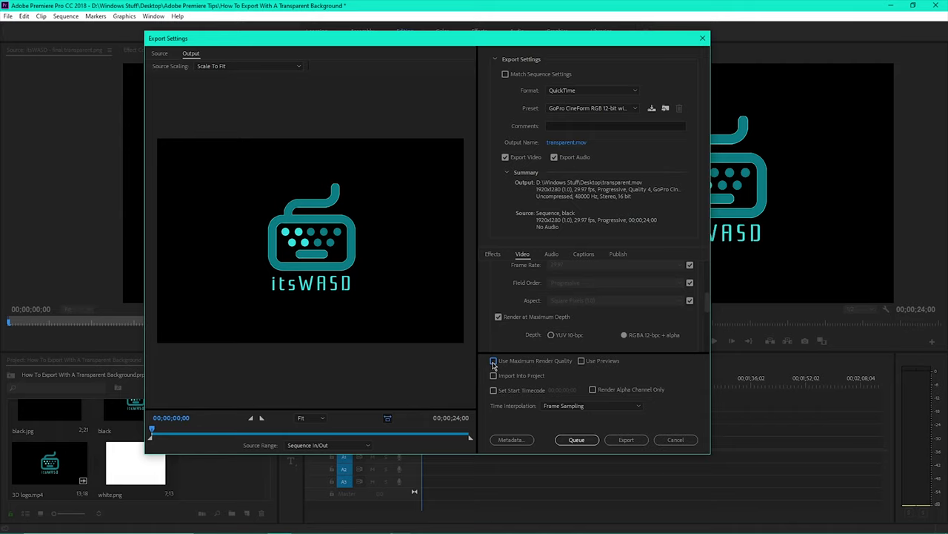
{"action": "left_click", "coordinate": [625, 439]}
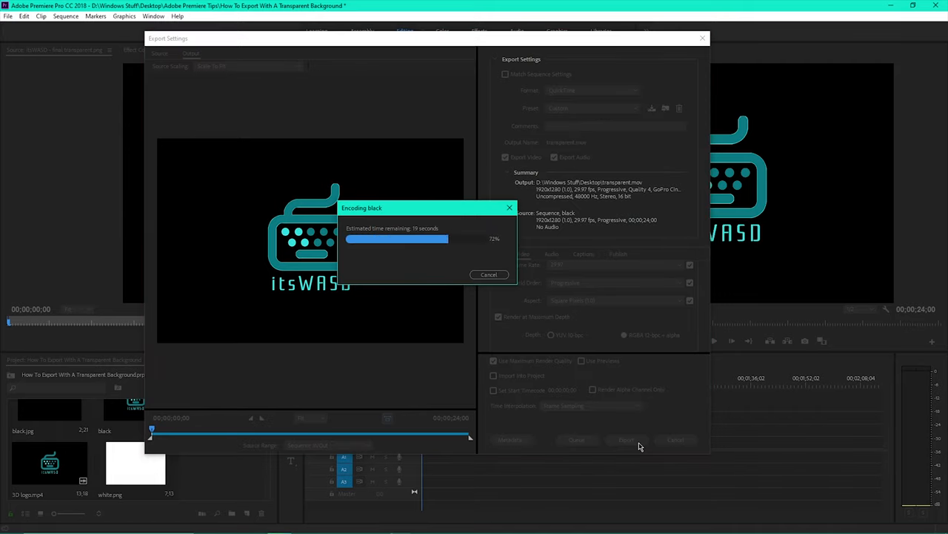
{"action": "left_click", "coordinate": [9, 15]}
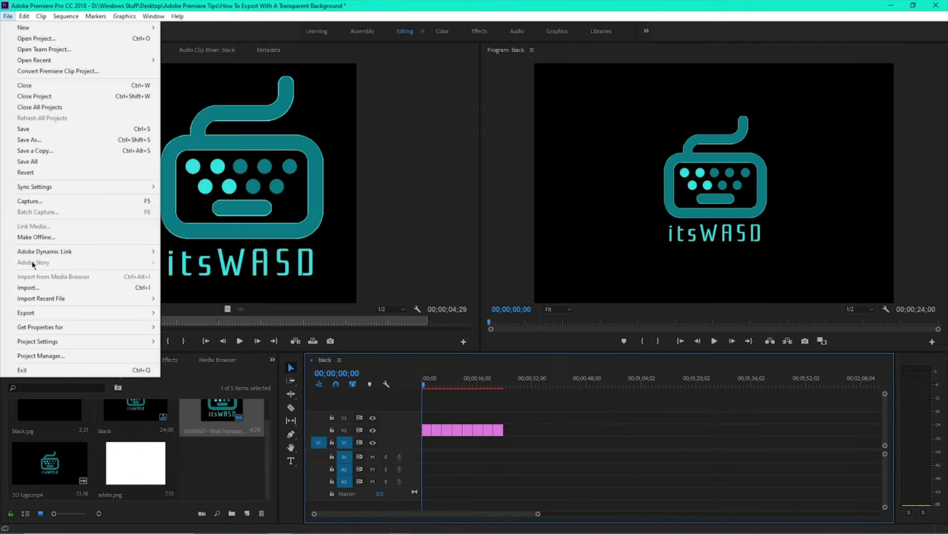